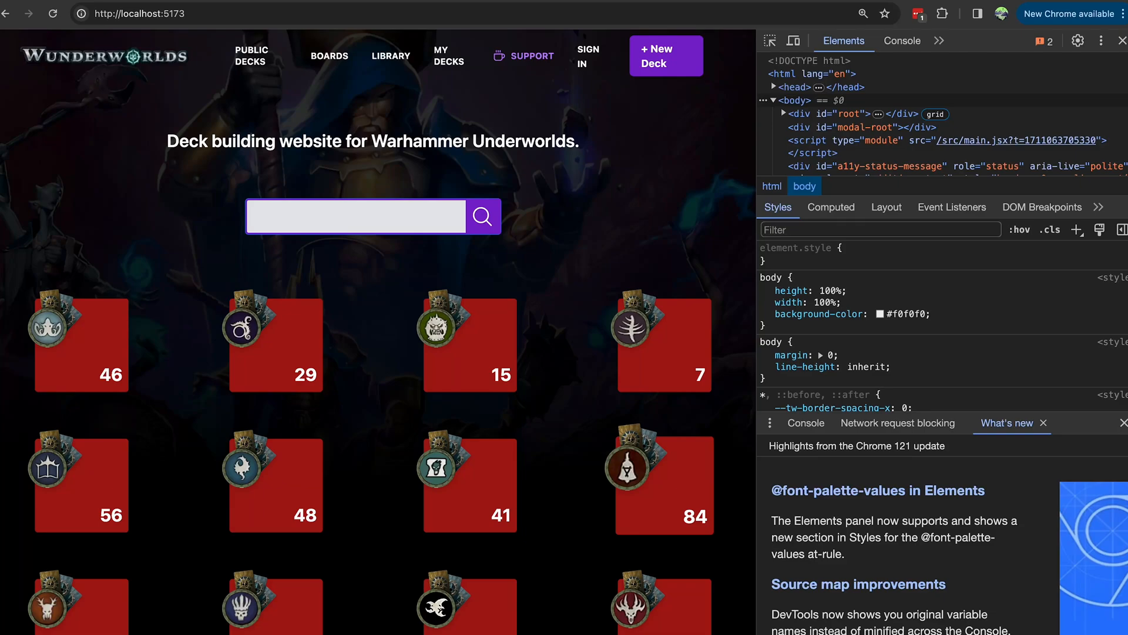
Search the Wunderworlds home page for "old".
click(356, 216)
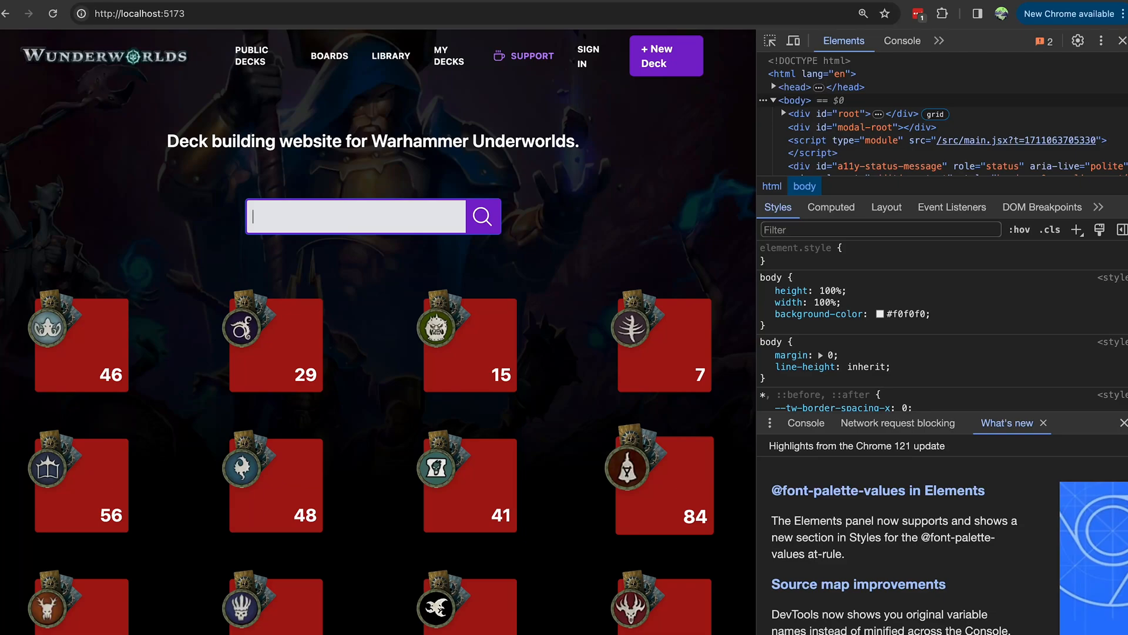
text(old: 0.05,)
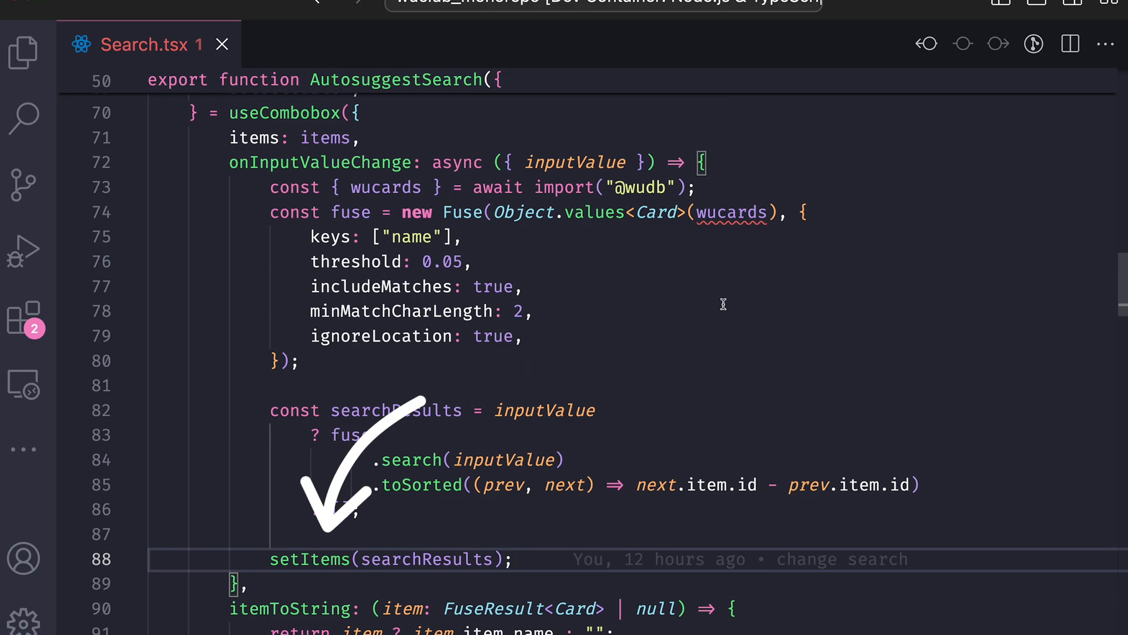
Scroll Search.tsx to the onInputValueChange handler calling setItems(searchResults).
scroll(down, 3)
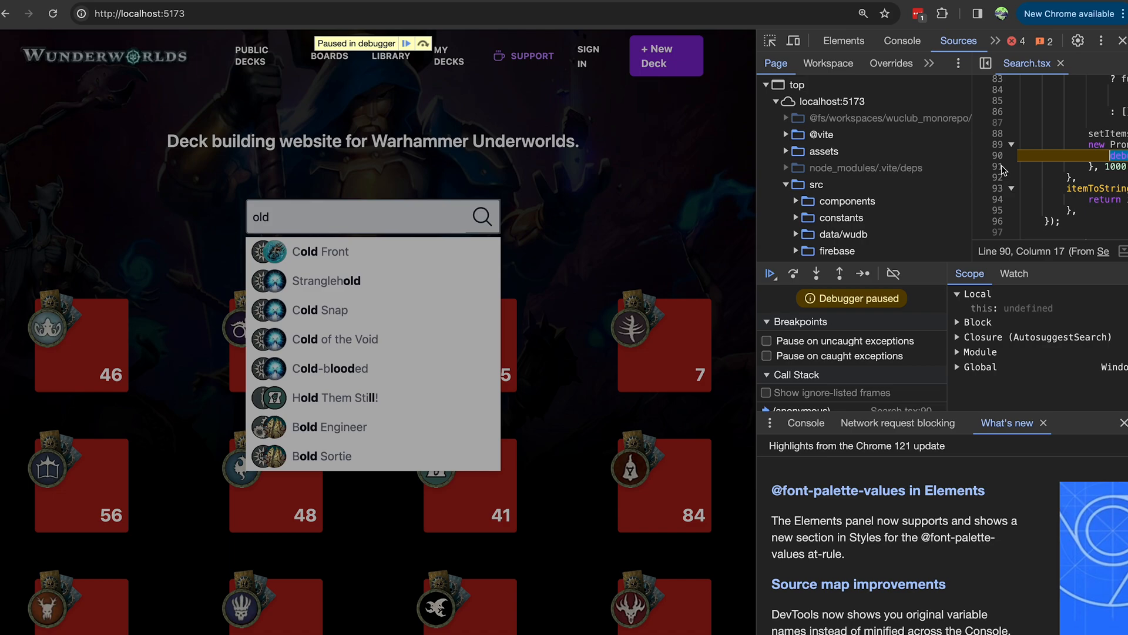
Pause execution in the Sources panel at Search.tsx to keep the dropdown open.
click(843, 41)
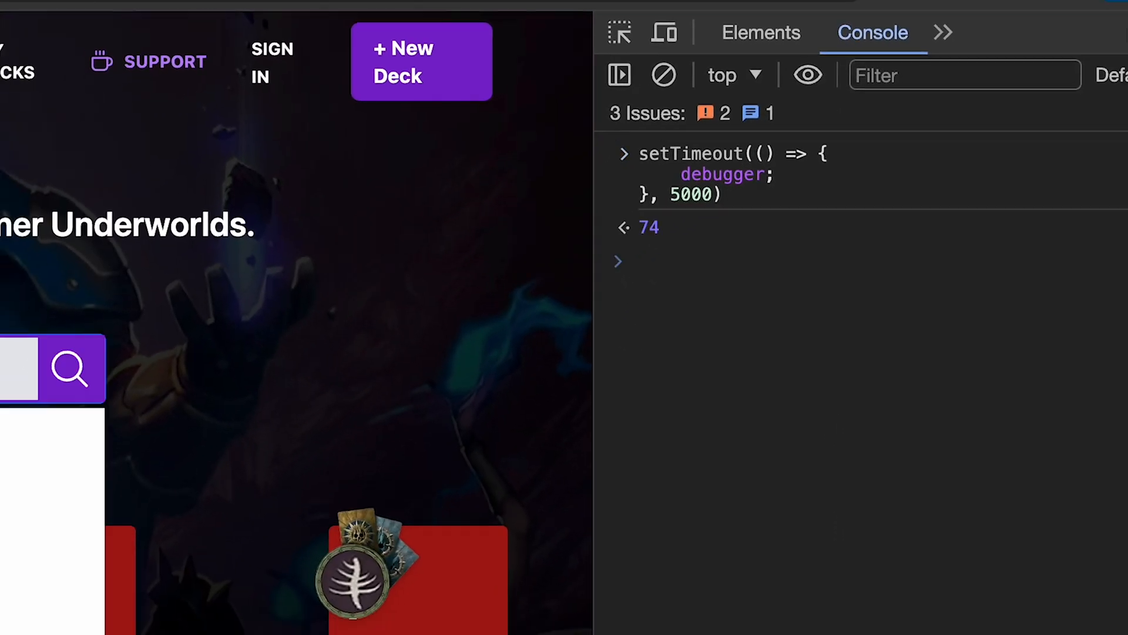
Search "old" under the timed debugger pause and inspect the Cold-blooded suggestion.
text(old)
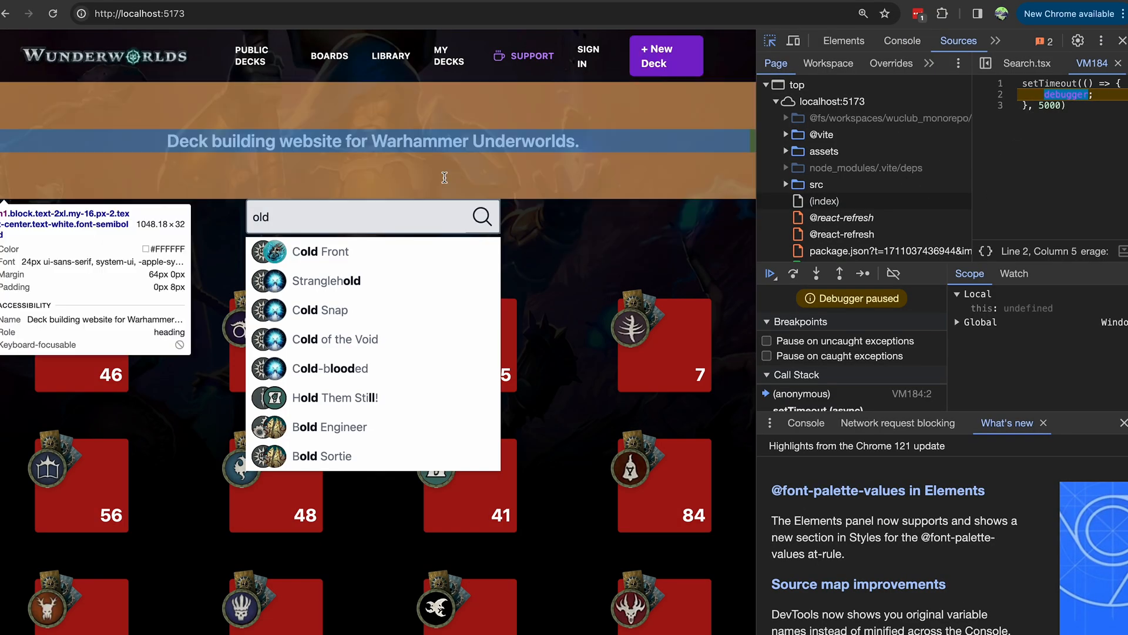
mouse_move(396, 368)
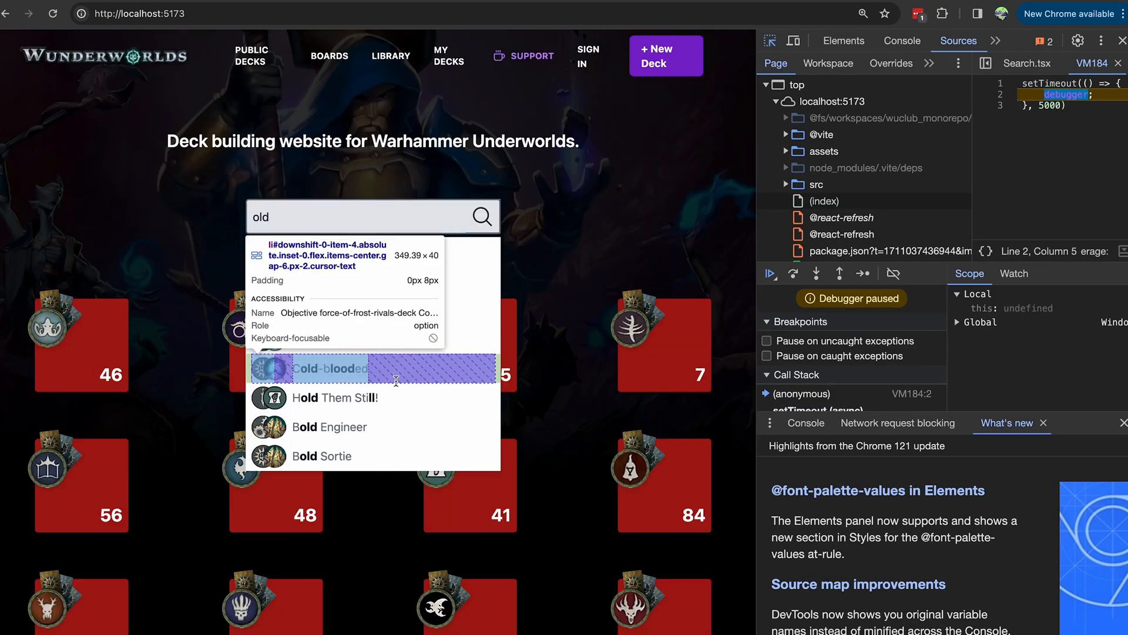
click(281, 13)
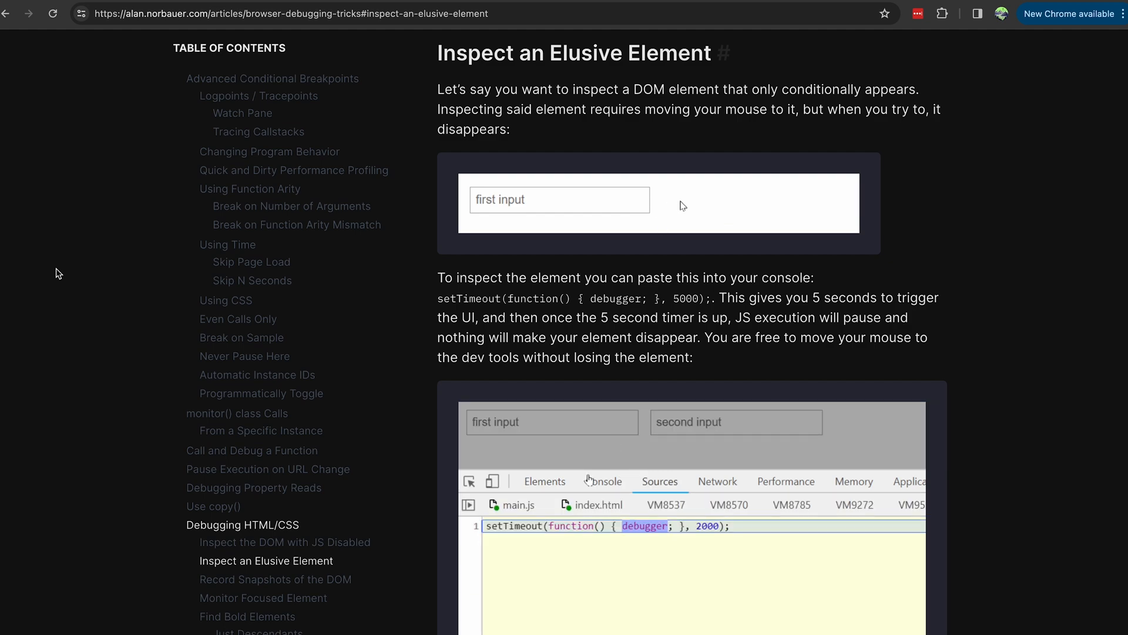
Open the 'Inspect an Elusive Element' section on alan.norbauer.com's debugging tricks article.
click(544, 481)
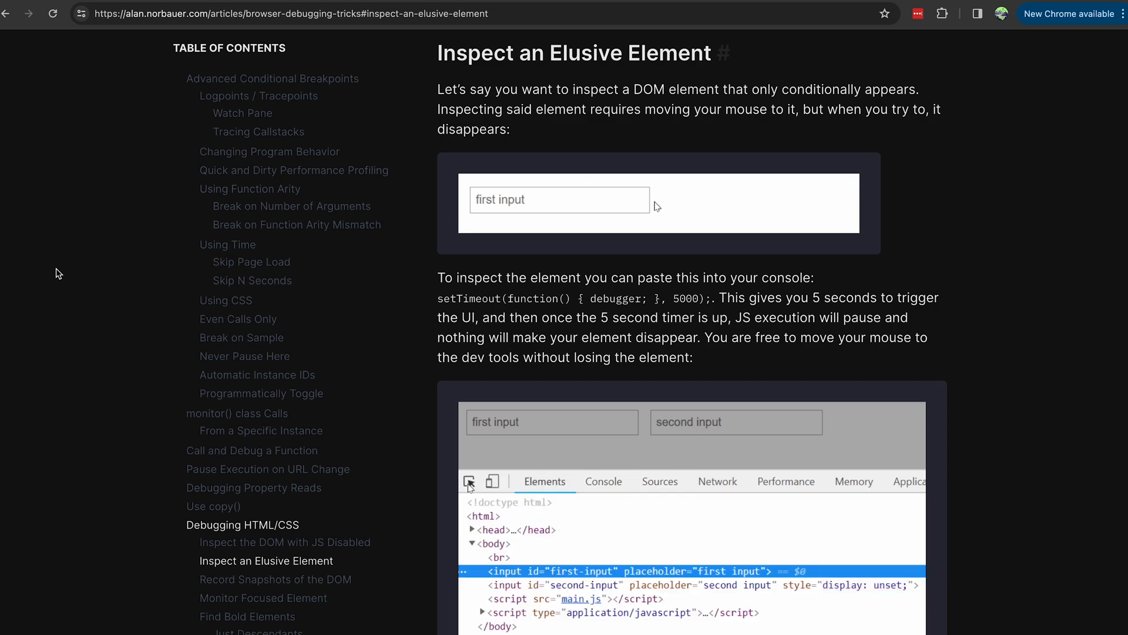